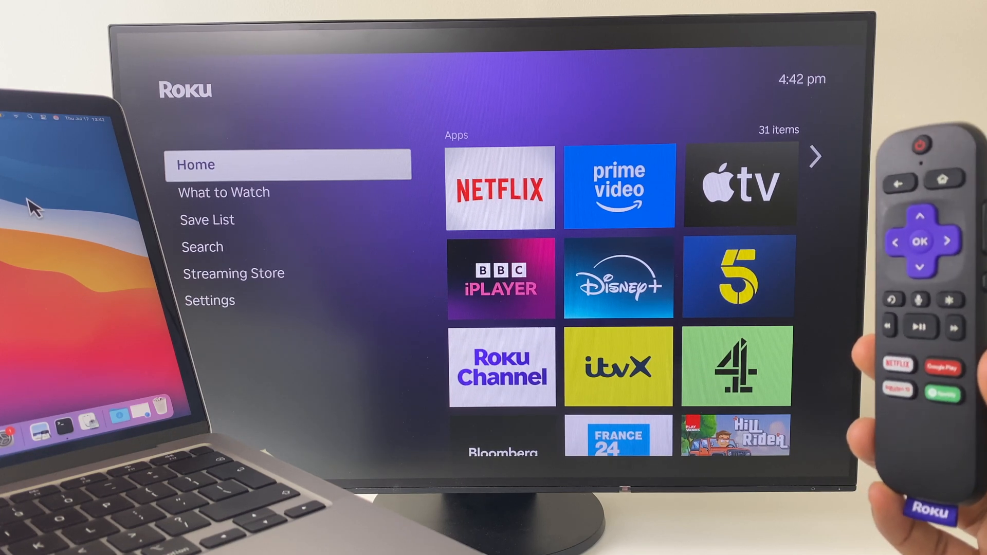
# Move down the Roku home menu to reach Settings and its Network options.
pyautogui.press('Down')
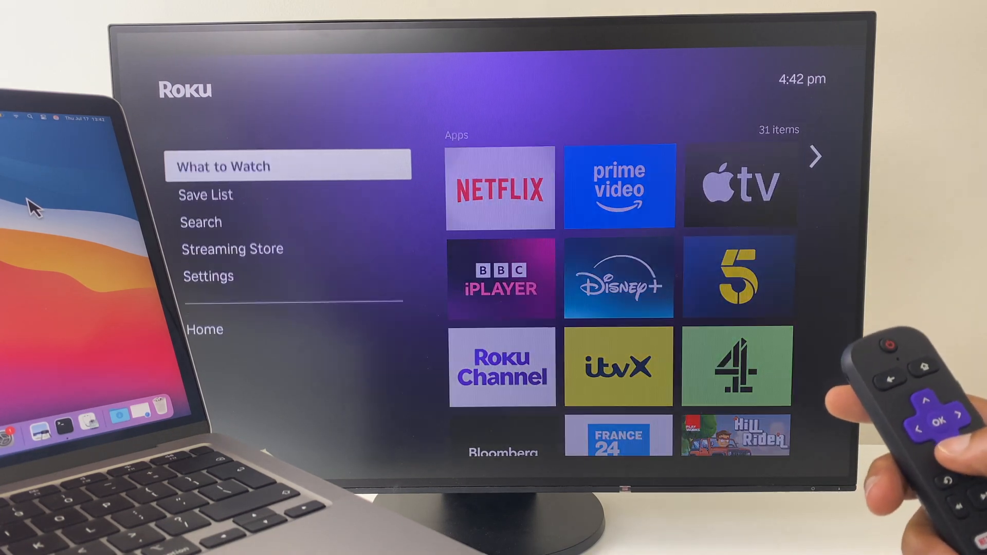
pyautogui.press('Down')
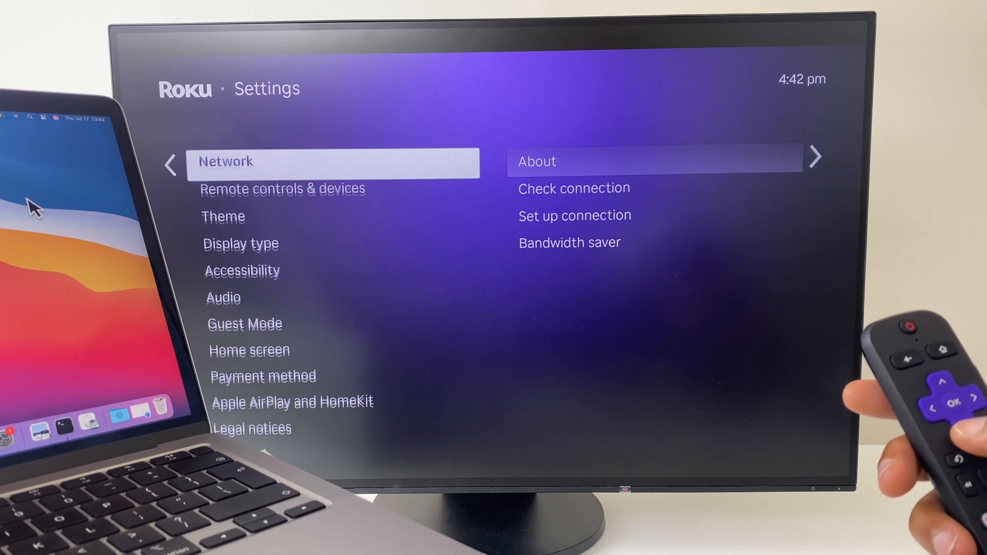
pyautogui.scroll(-3)
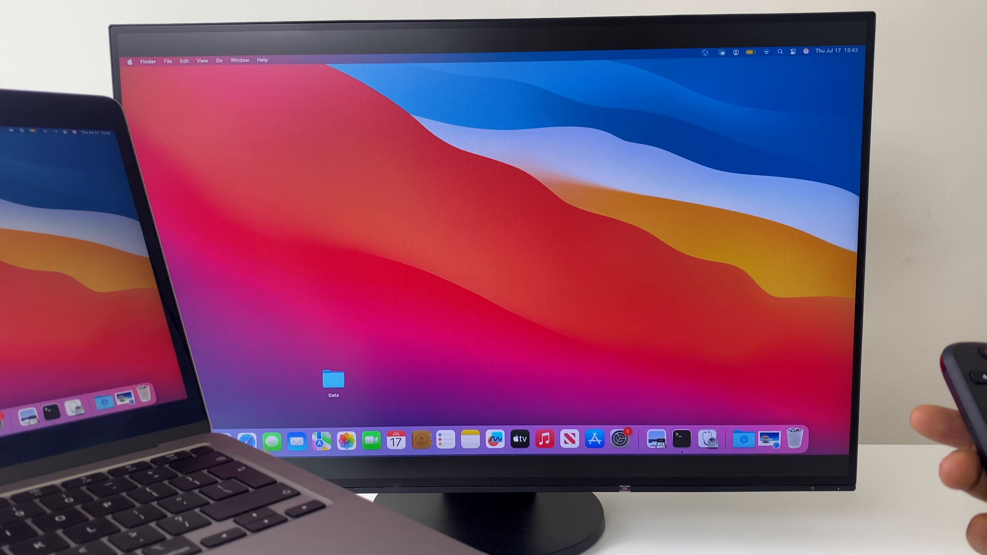
pyautogui.moveTo(543, 301)
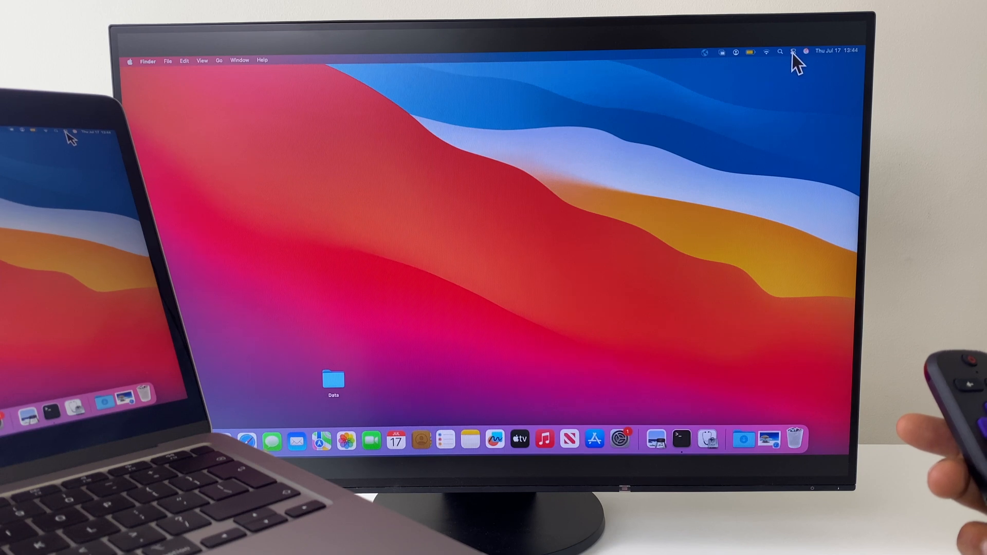
# Show Control Center on the mirrored desktop to reach Screen Mirroring.
pyautogui.click(793, 51)
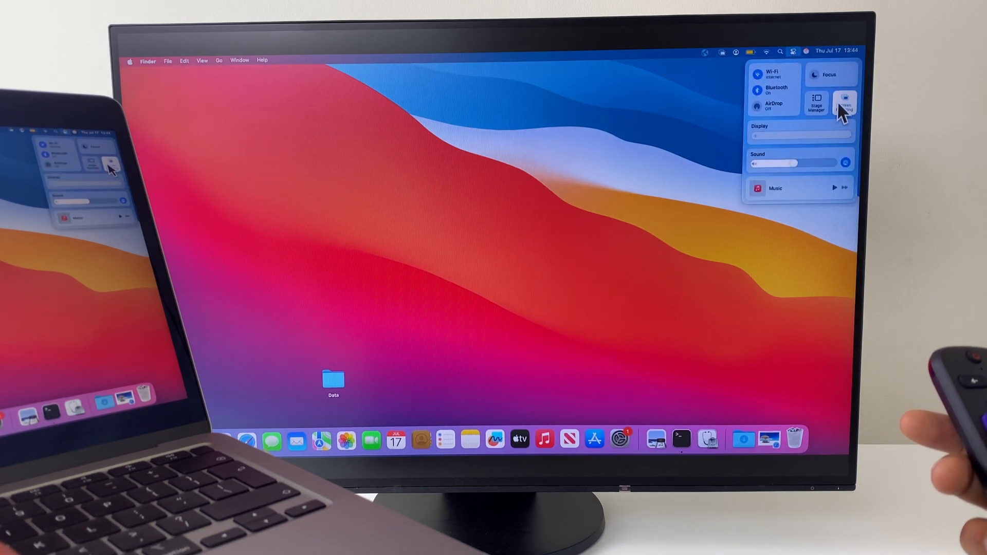